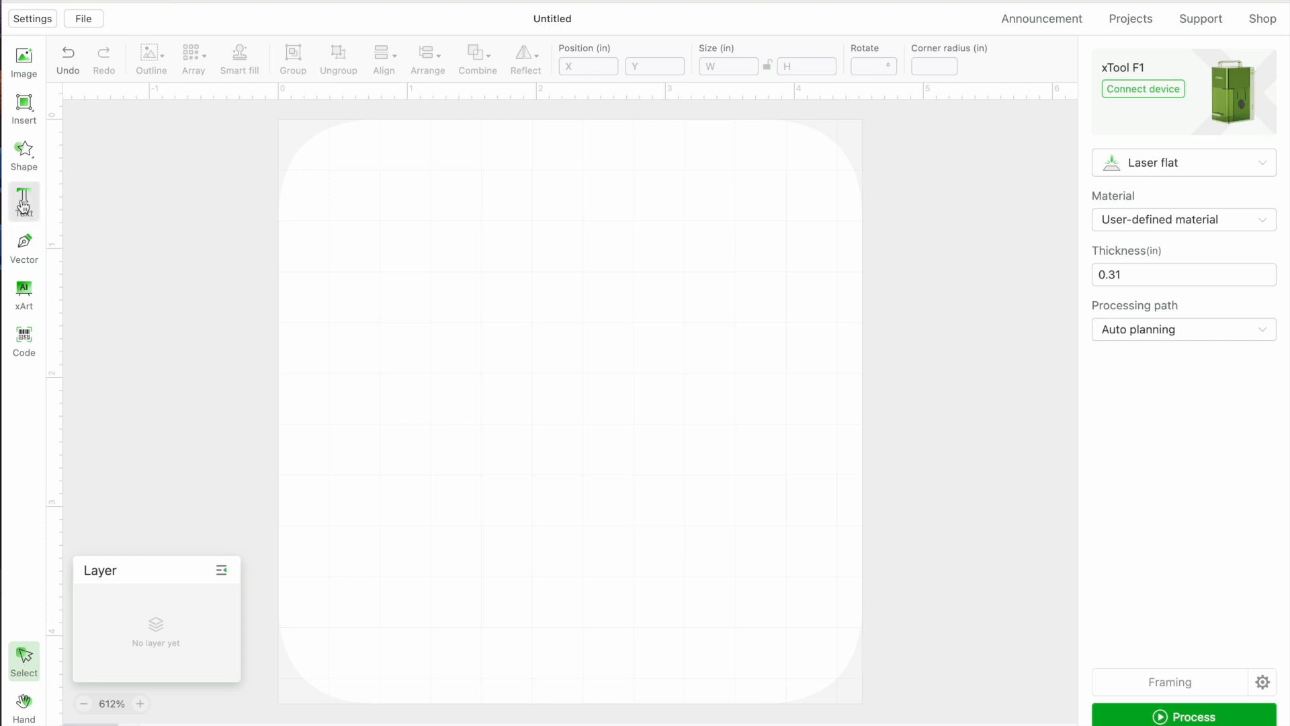
- Add a text object, nudge it right and change its content from HELLO to M
left_click(23, 201)
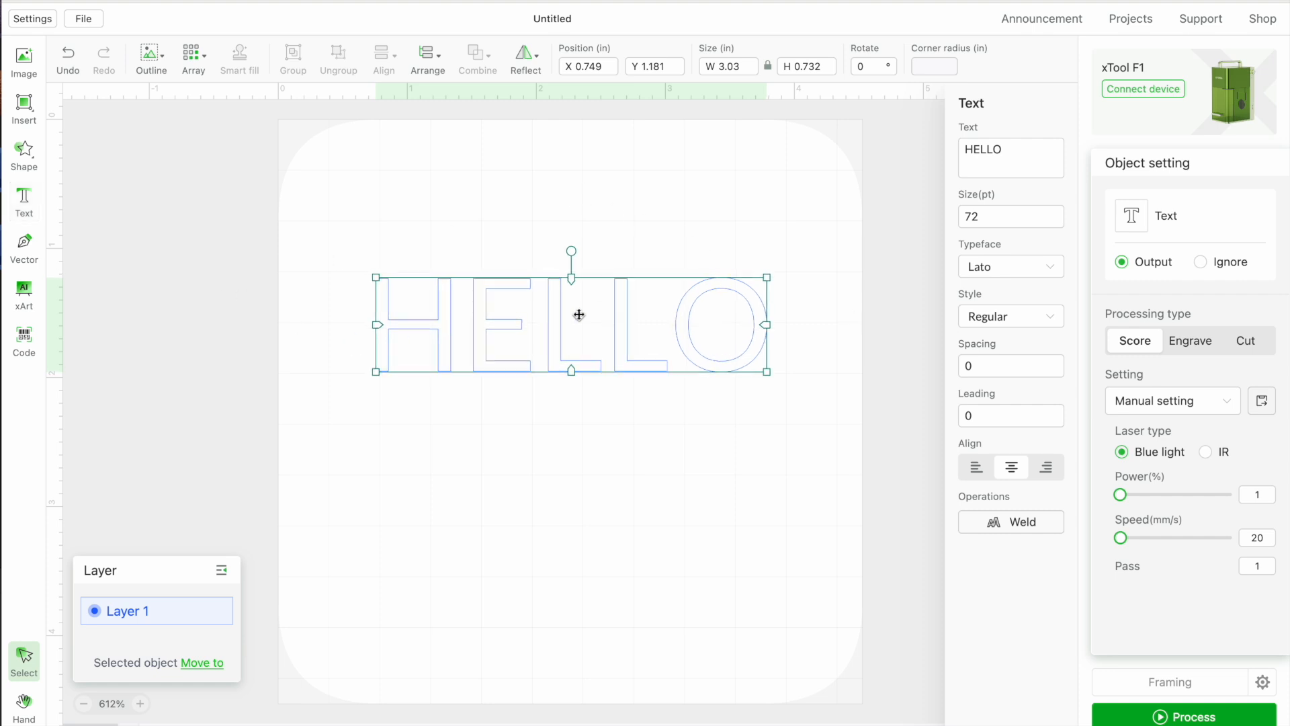
left_click_drag(578, 314, 679, 306)
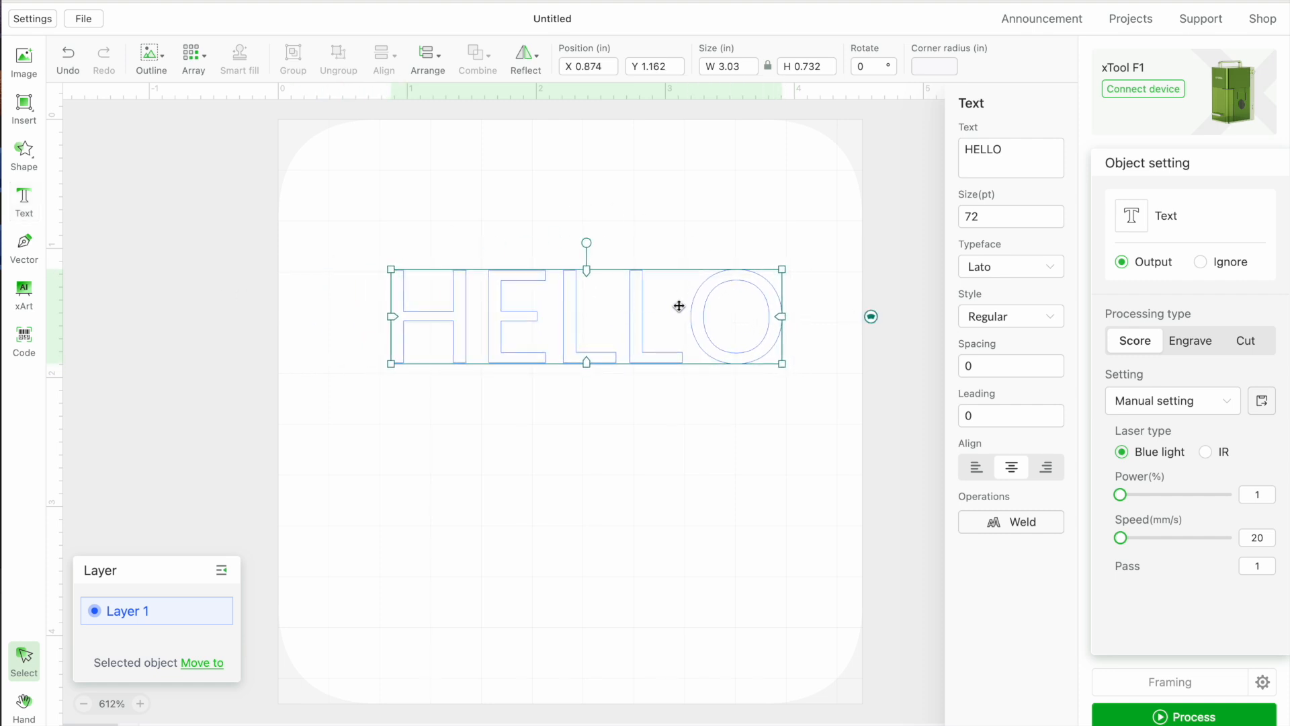
left_click(975, 150)
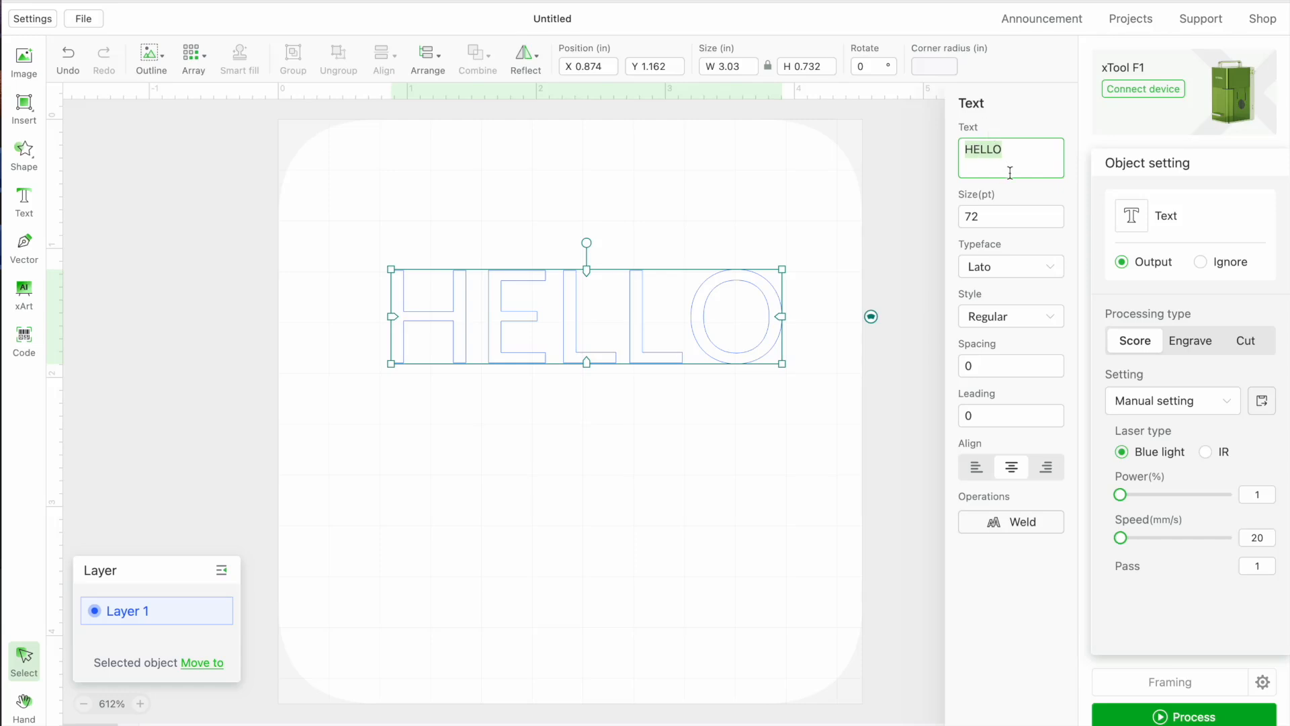
type("M")
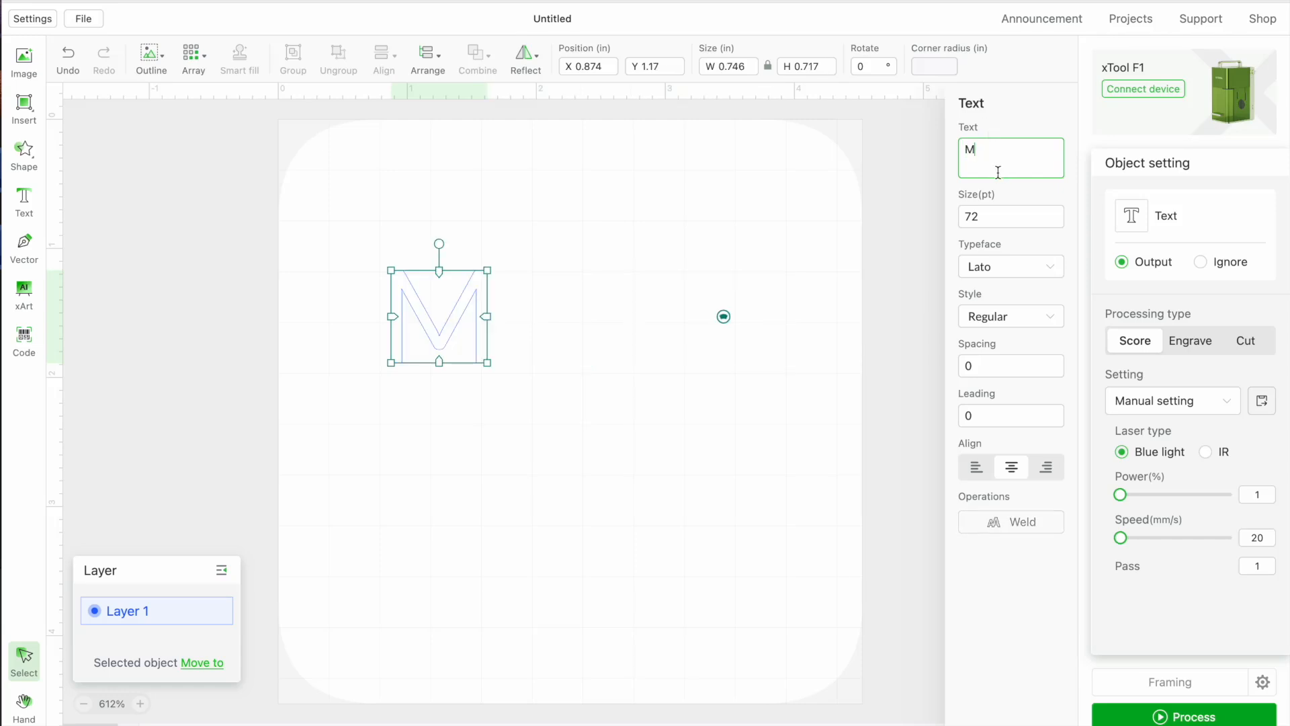
mouse_move(973, 167)
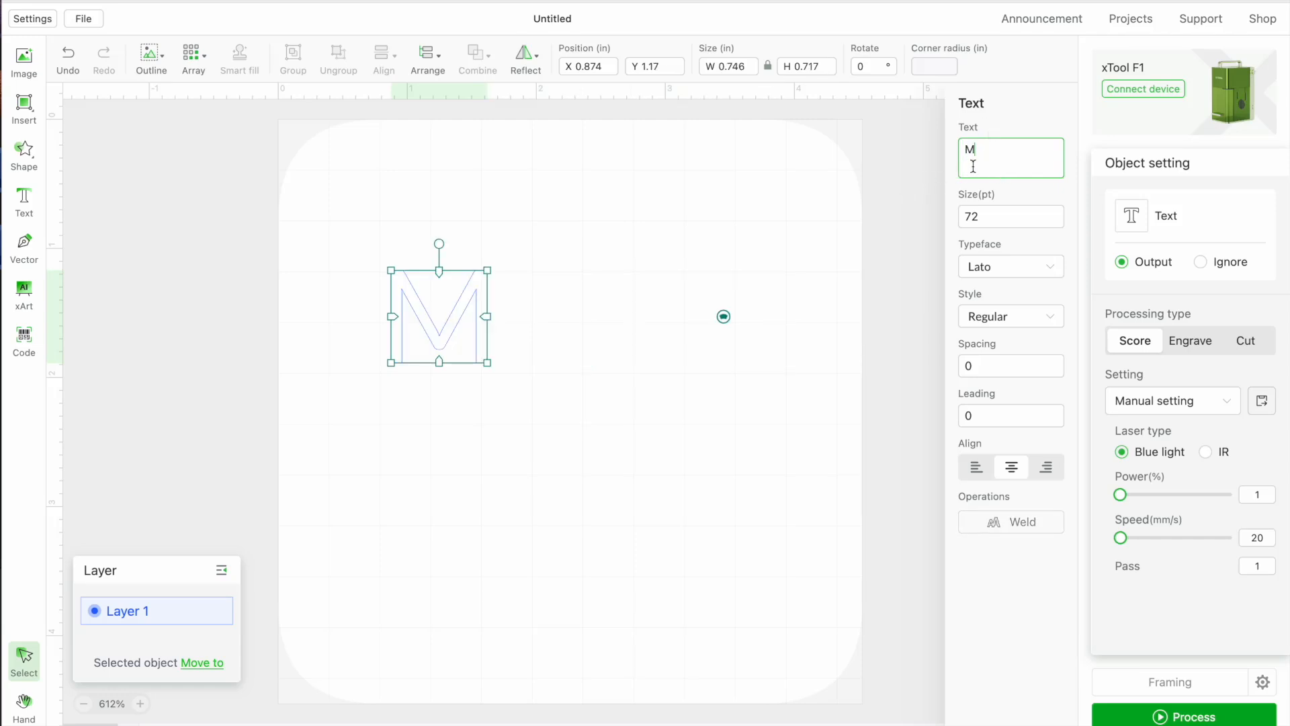
mouse_move(979, 158)
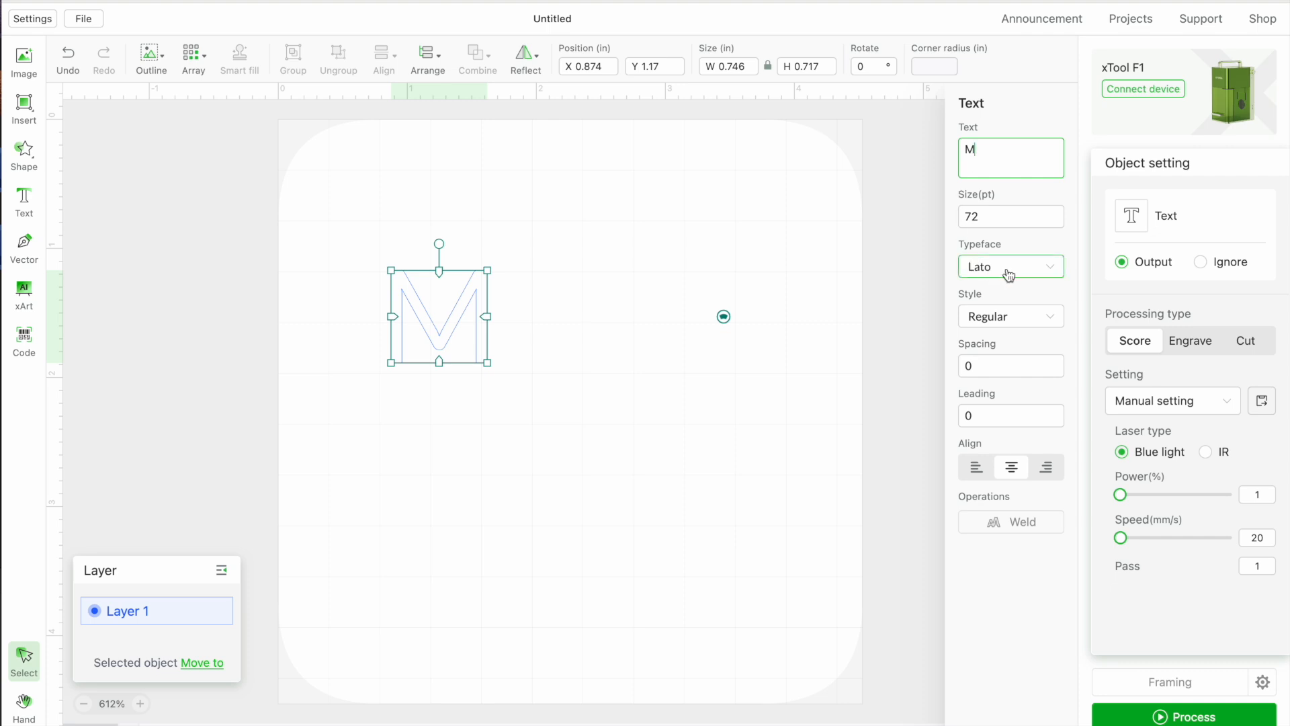
- Change the M's typeface from Lato to the Blossom script font
left_click(1011, 266)
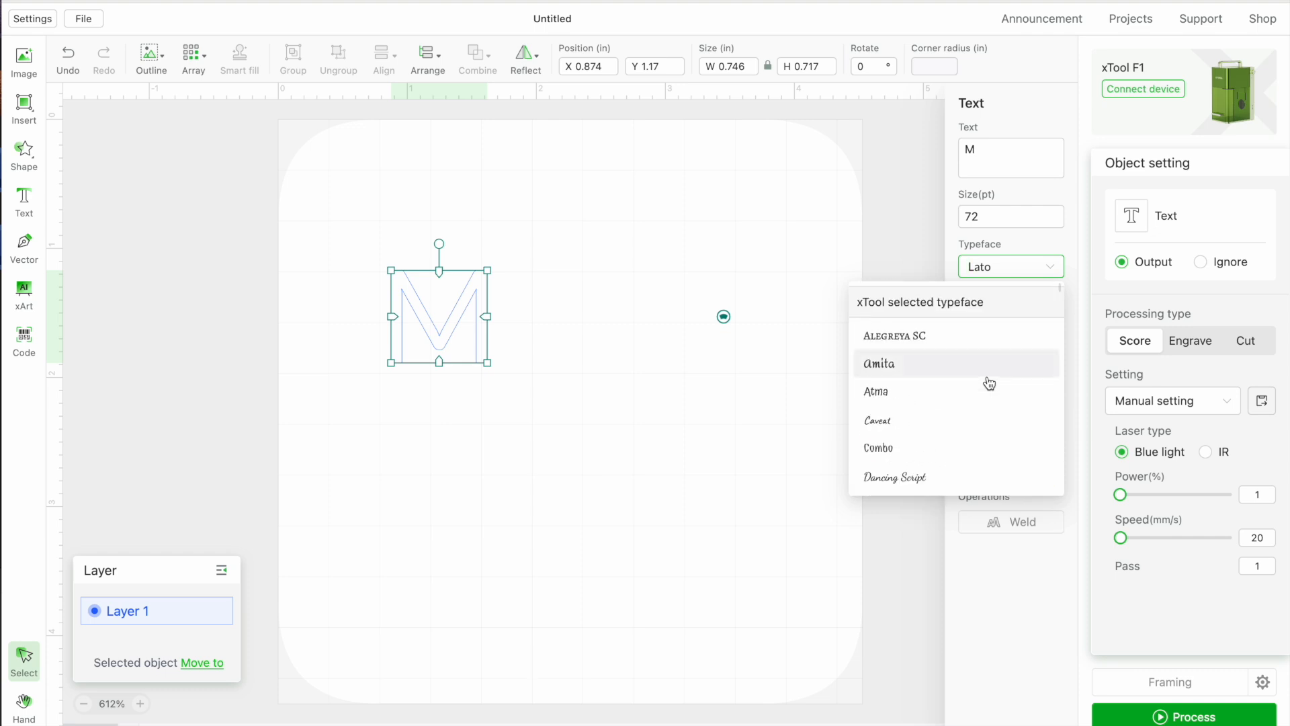
scroll("down", 3)
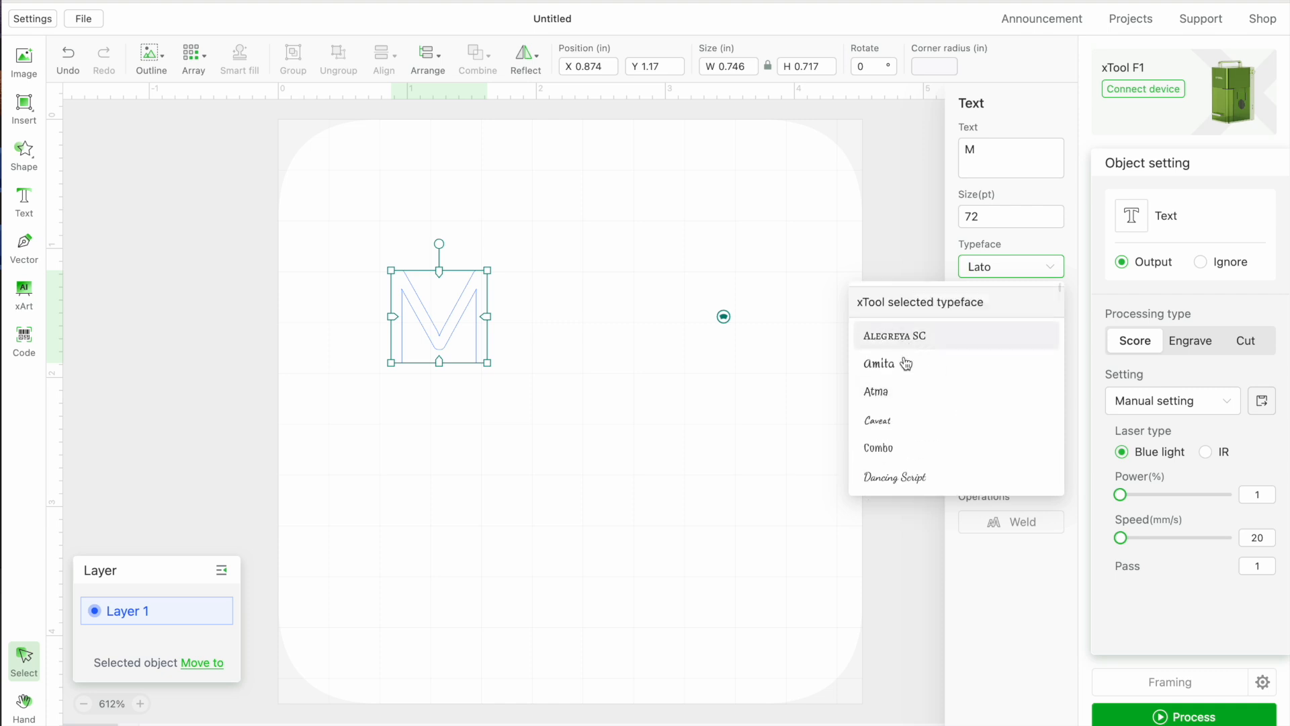
scroll("down", 3)
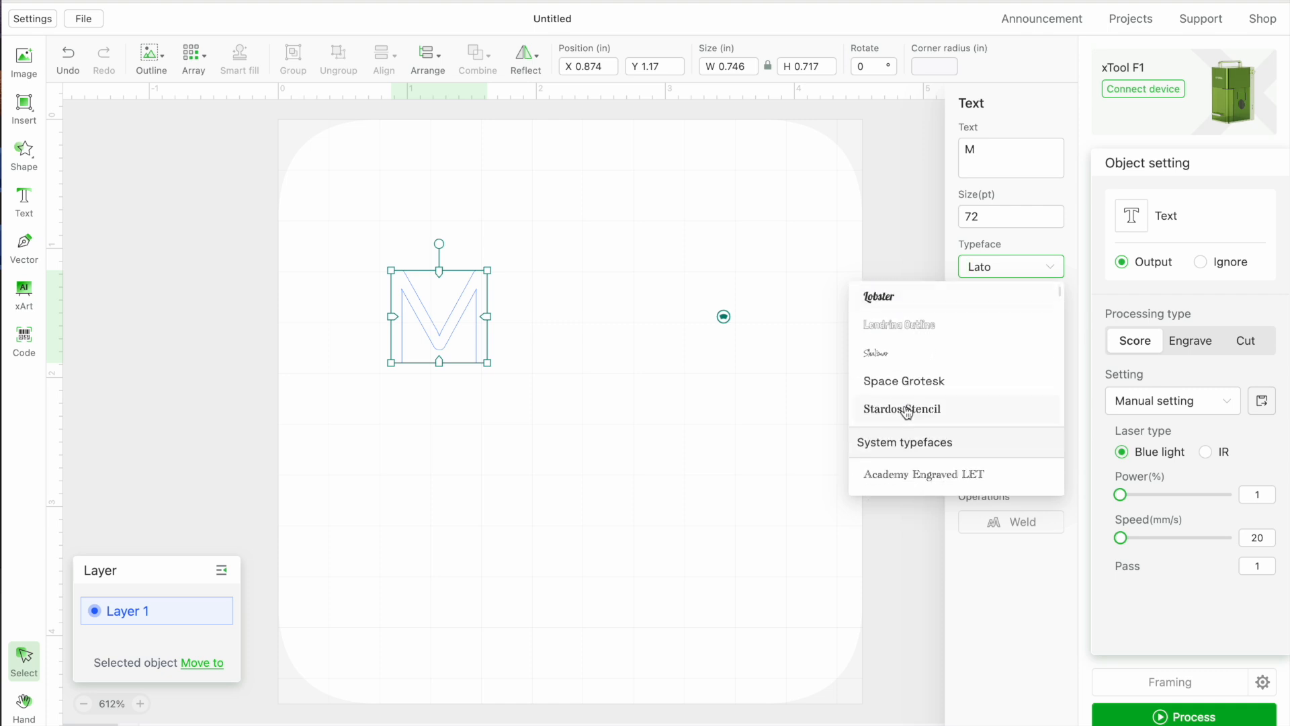
scroll("down", 3)
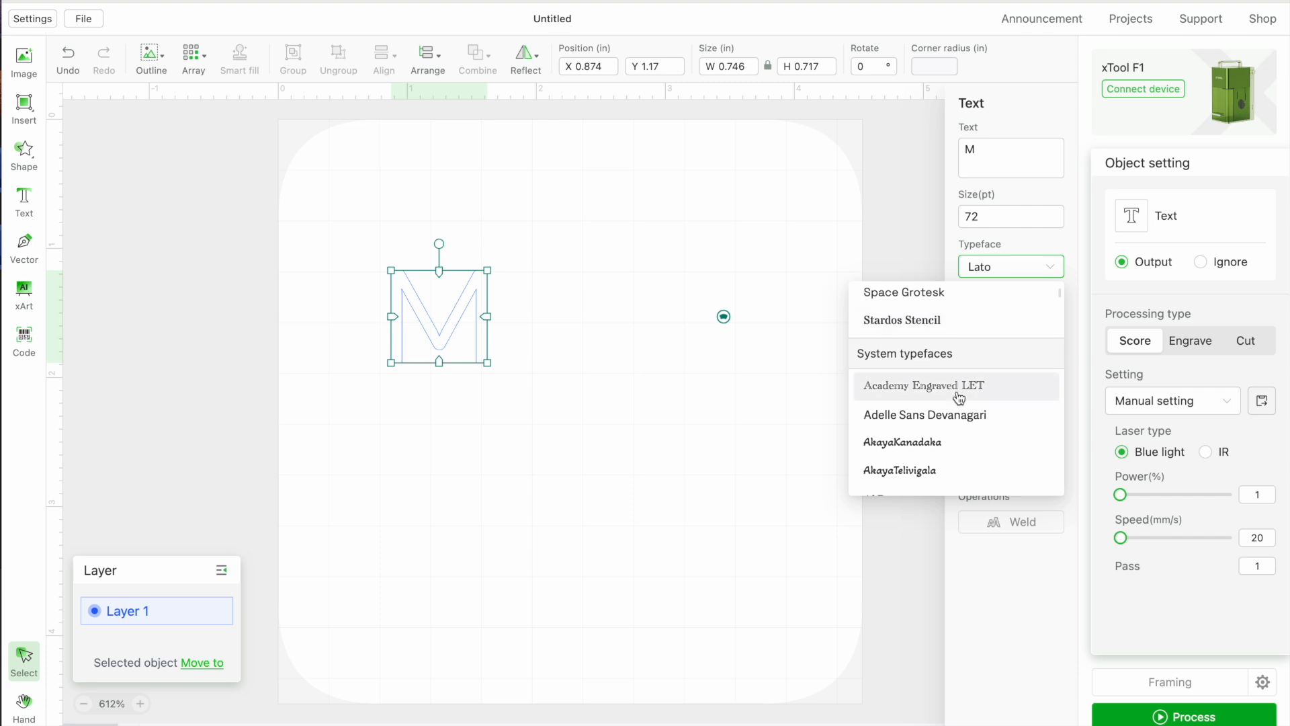
scroll("down", 3)
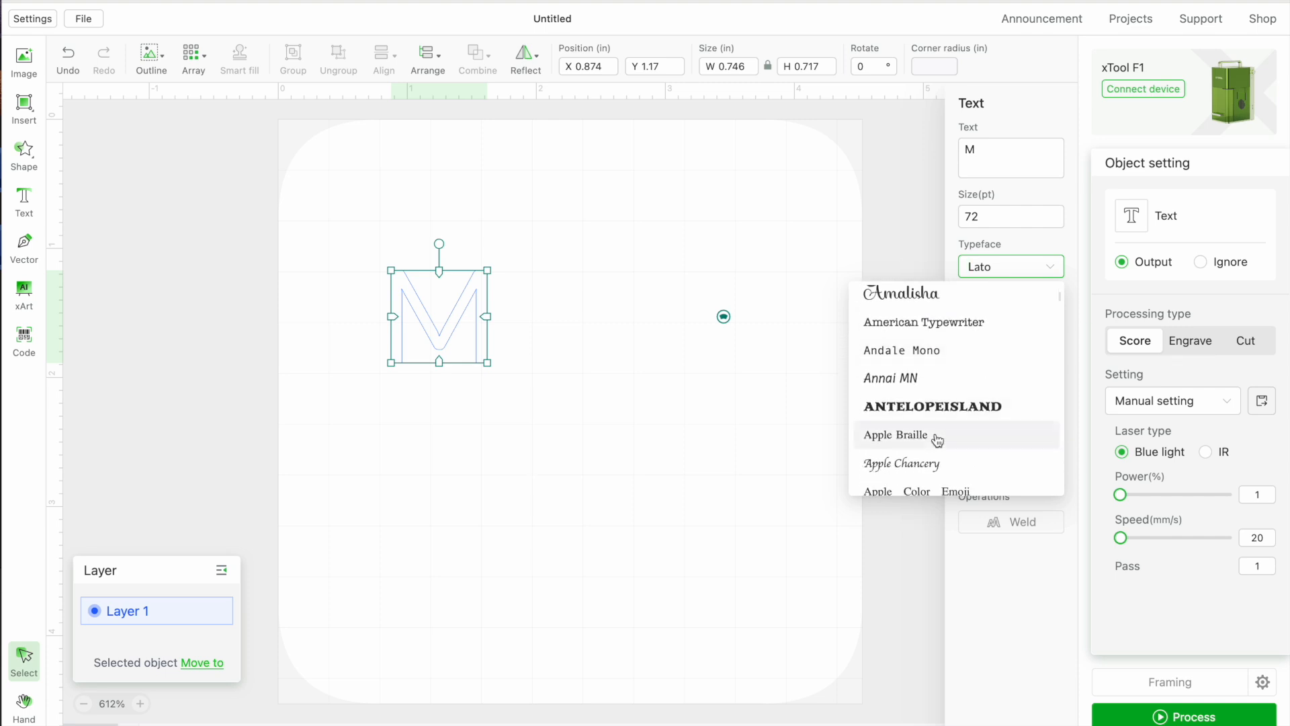
scroll("down", 3)
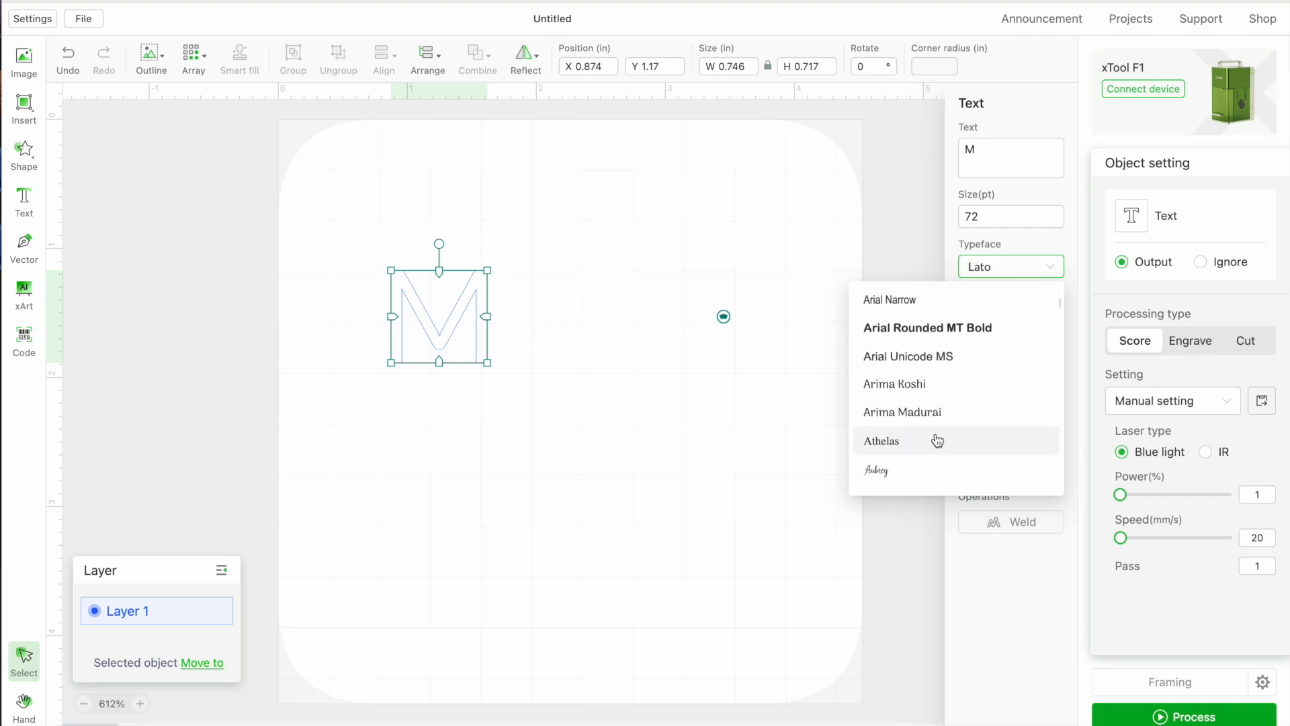
scroll("down", 3)
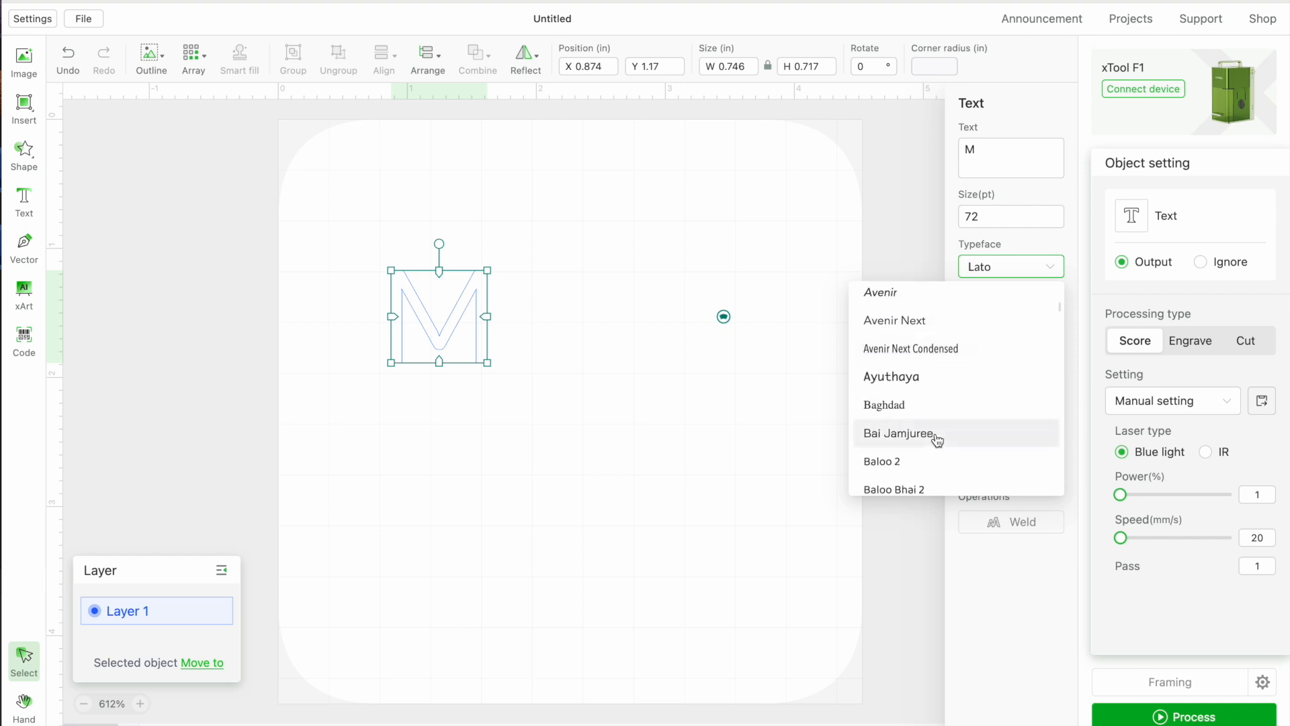
scroll("down", 3)
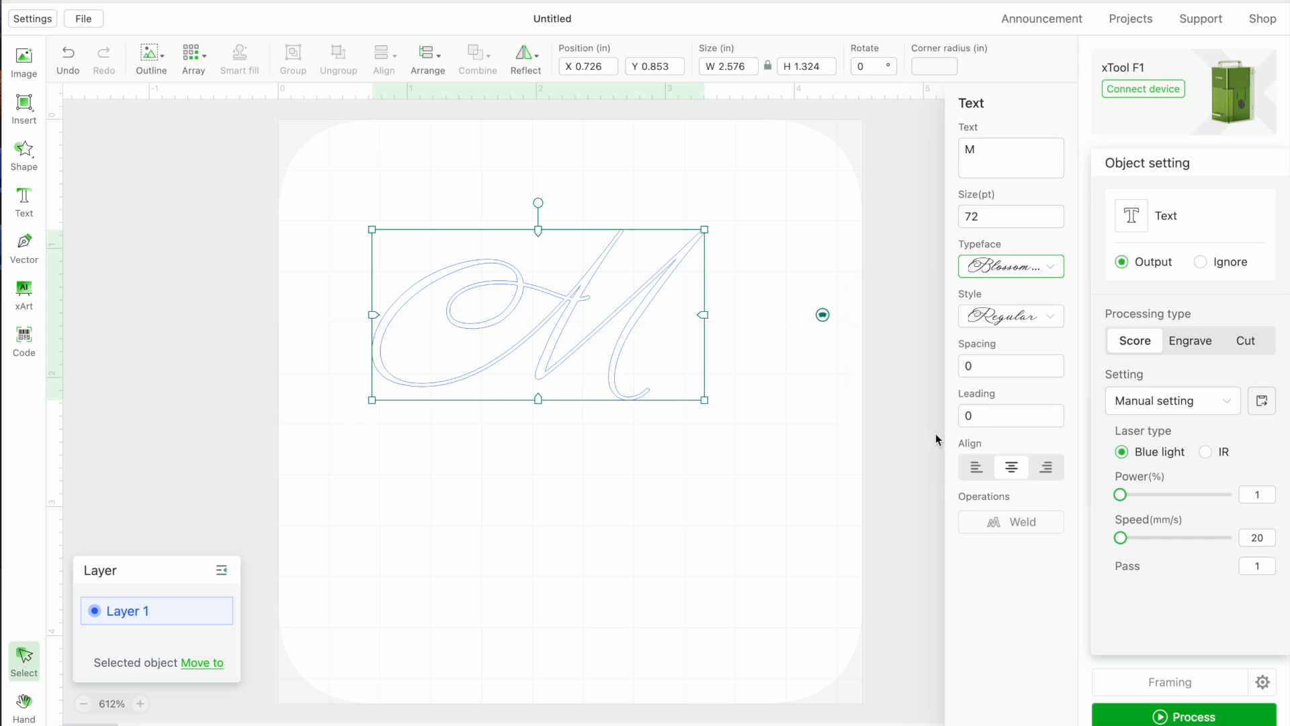
mouse_move(682, 317)
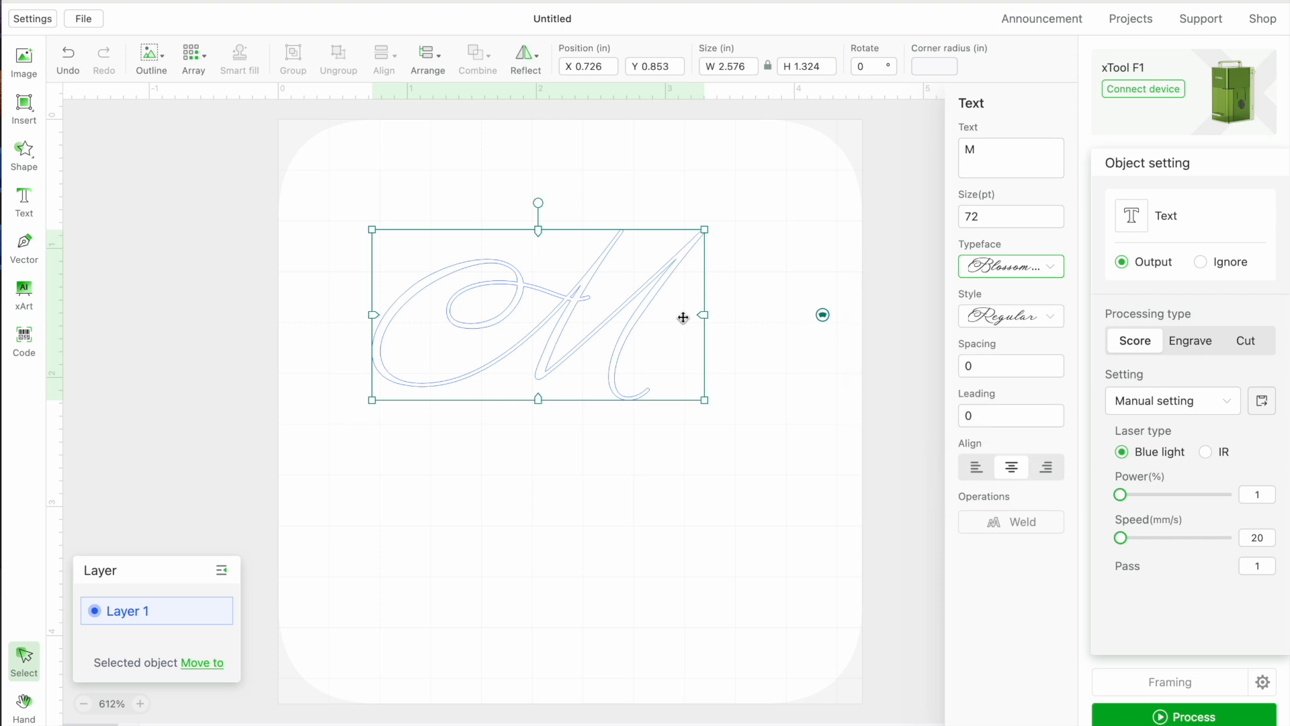
mouse_move(704, 403)
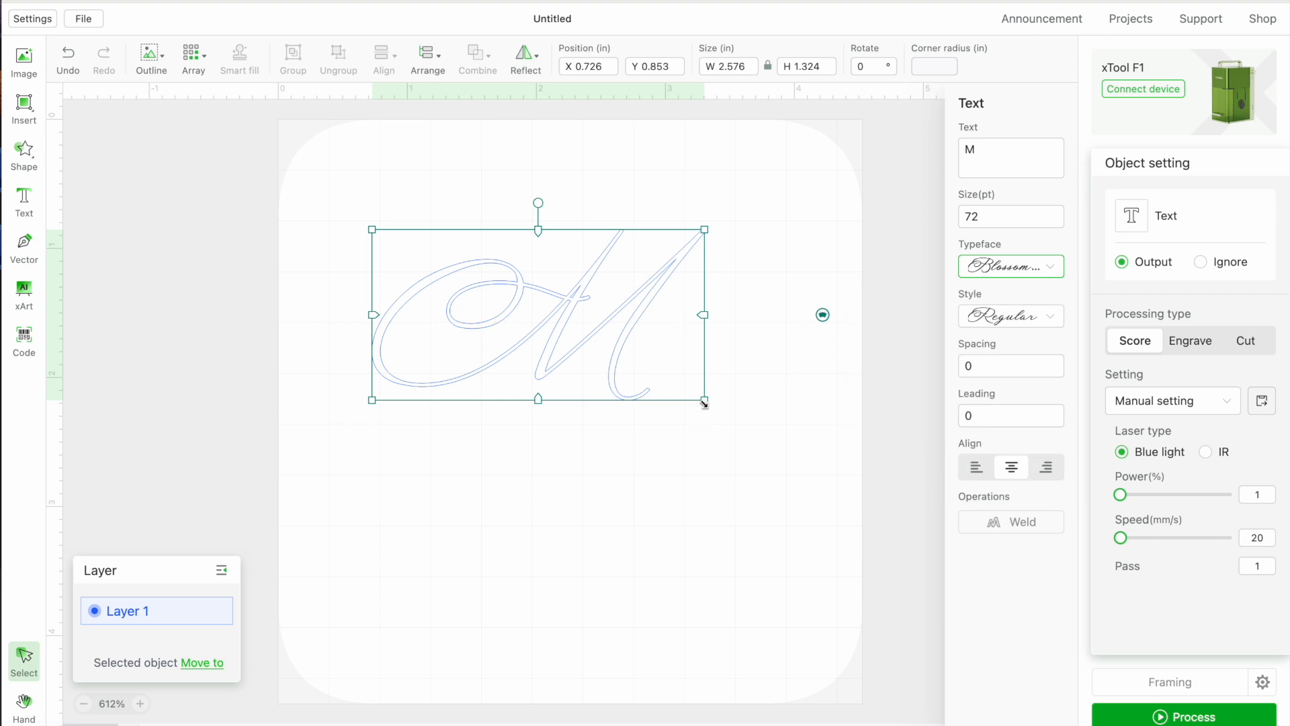
- Set the M to engrave and scale it down to about 0.735 × 0.378 in (20.55 pt)
left_click_drag(705, 403, 622, 375)
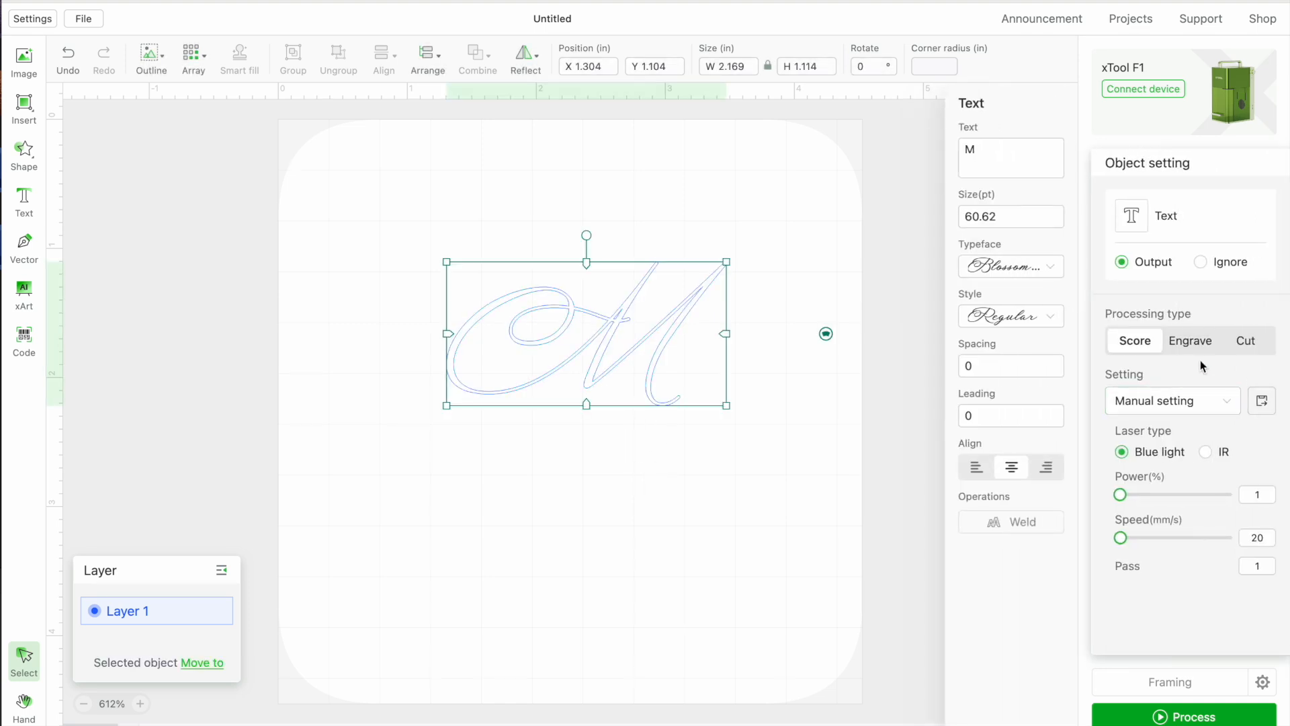
left_click(1191, 342)
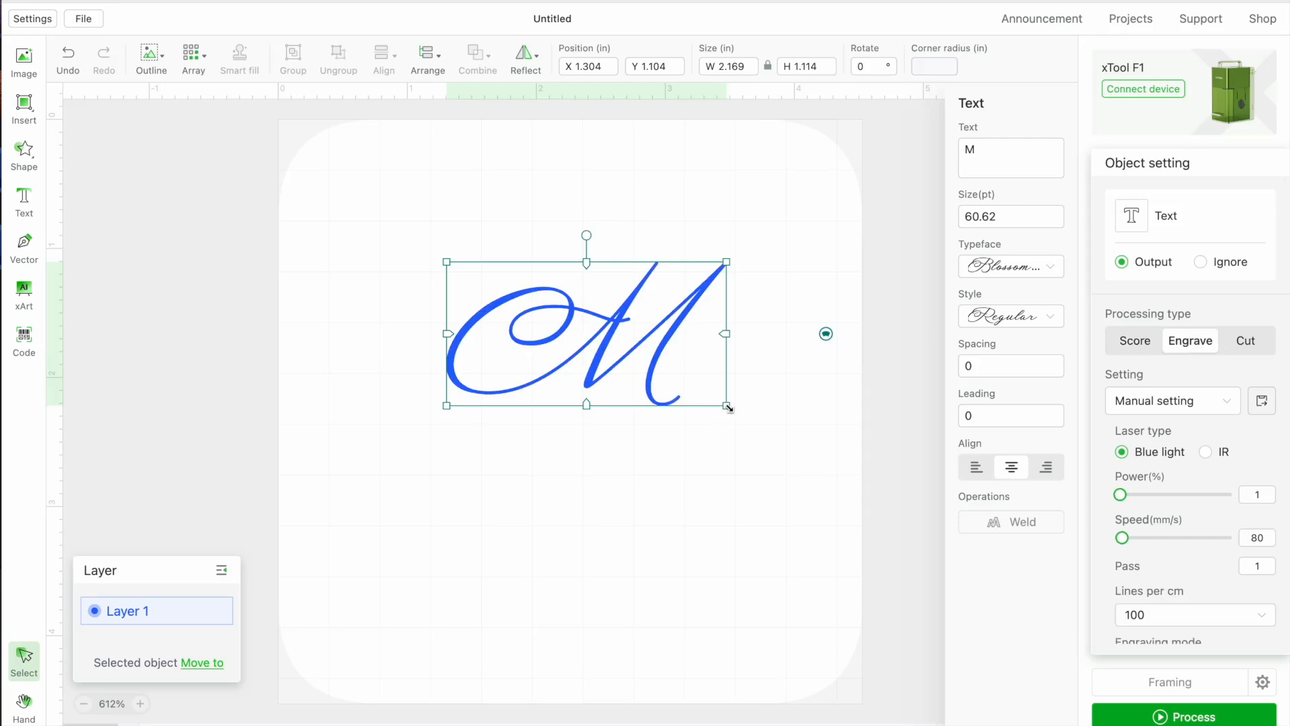
left_click_drag(728, 407, 631, 356)
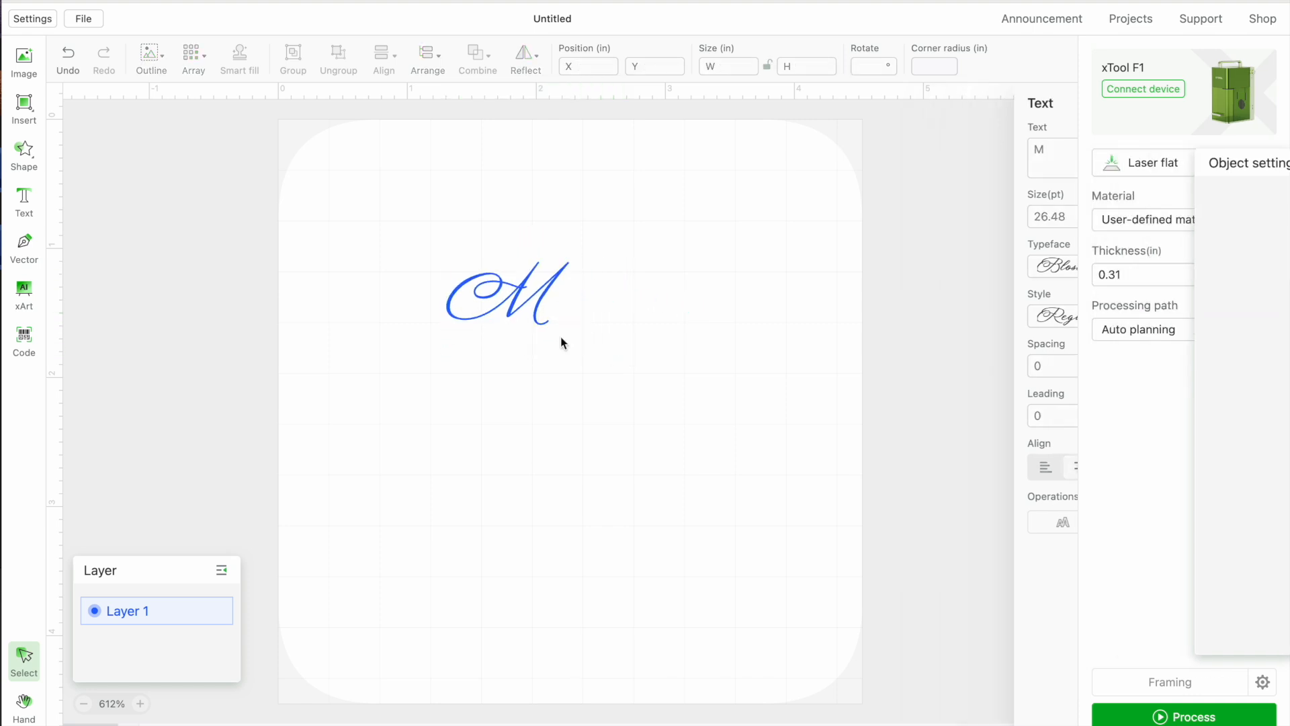
left_click(505, 296)
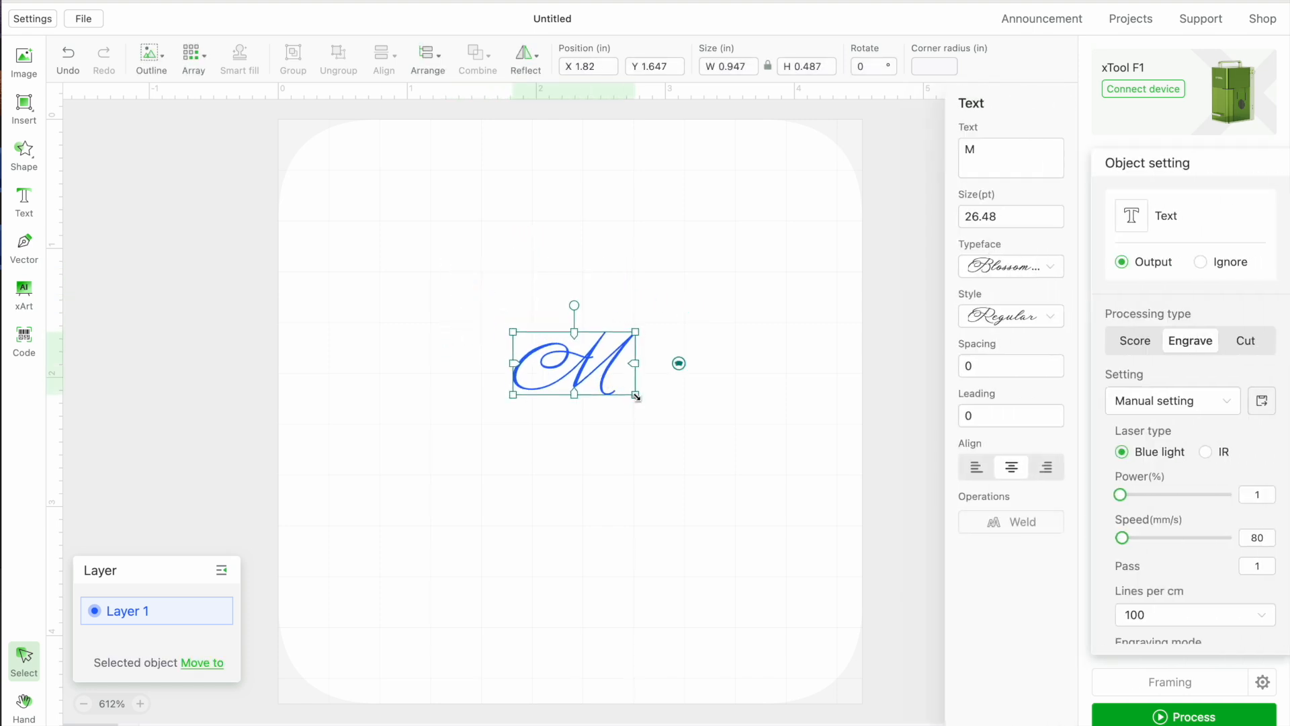
left_click_drag(637, 399, 593, 379)
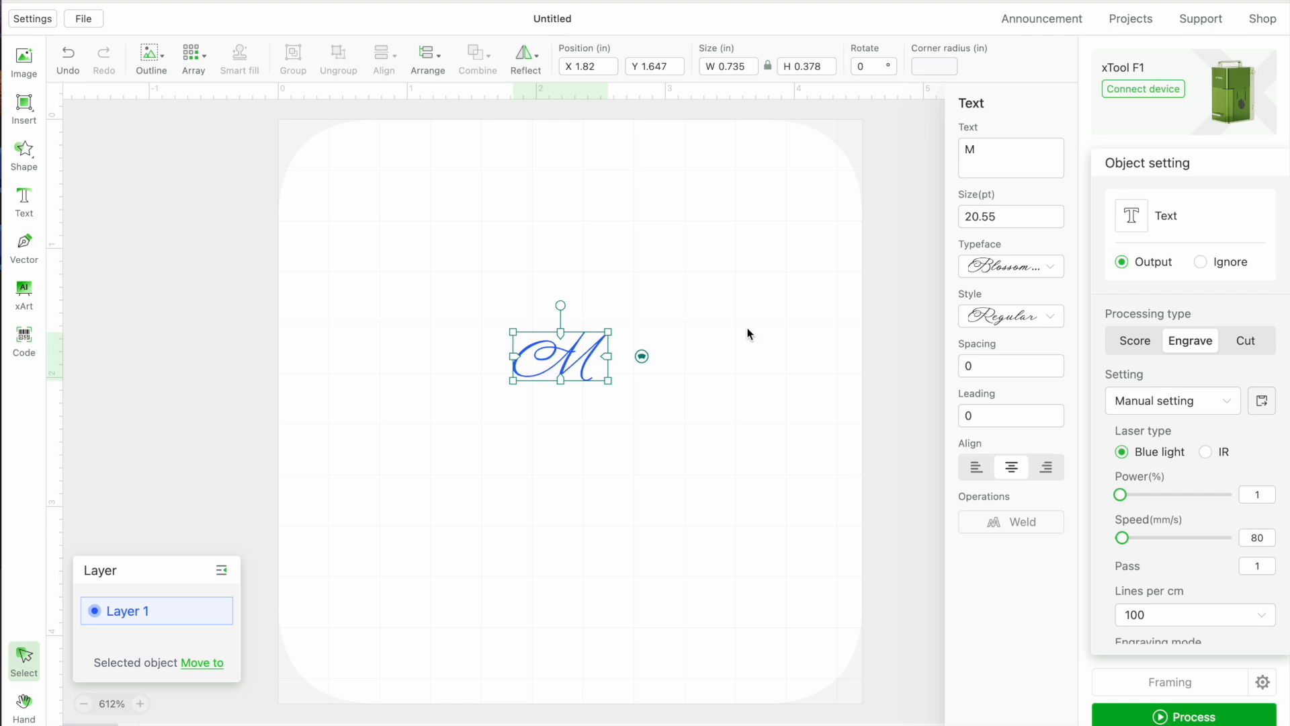
mouse_move(908, 368)
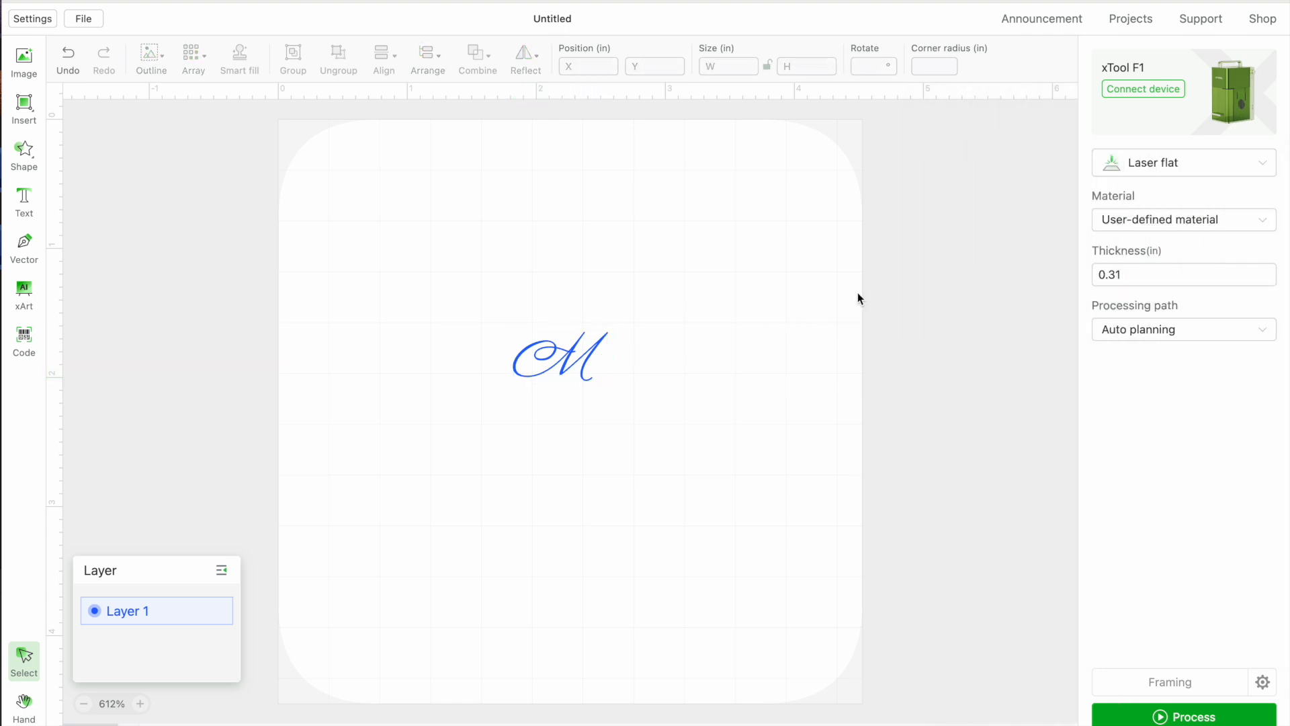
- Choose Round Stainless Steel Dog tag as the material, thickness 0.071 in
left_click(1183, 220)
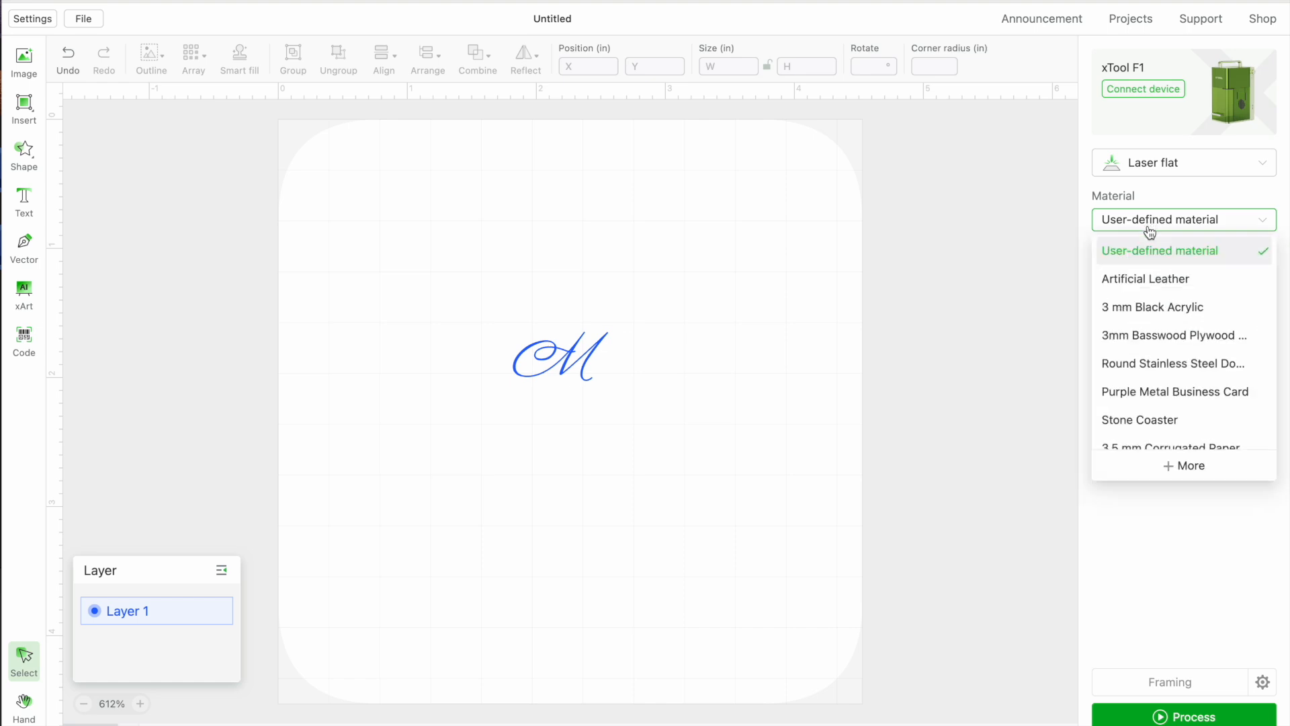
mouse_move(1155, 307)
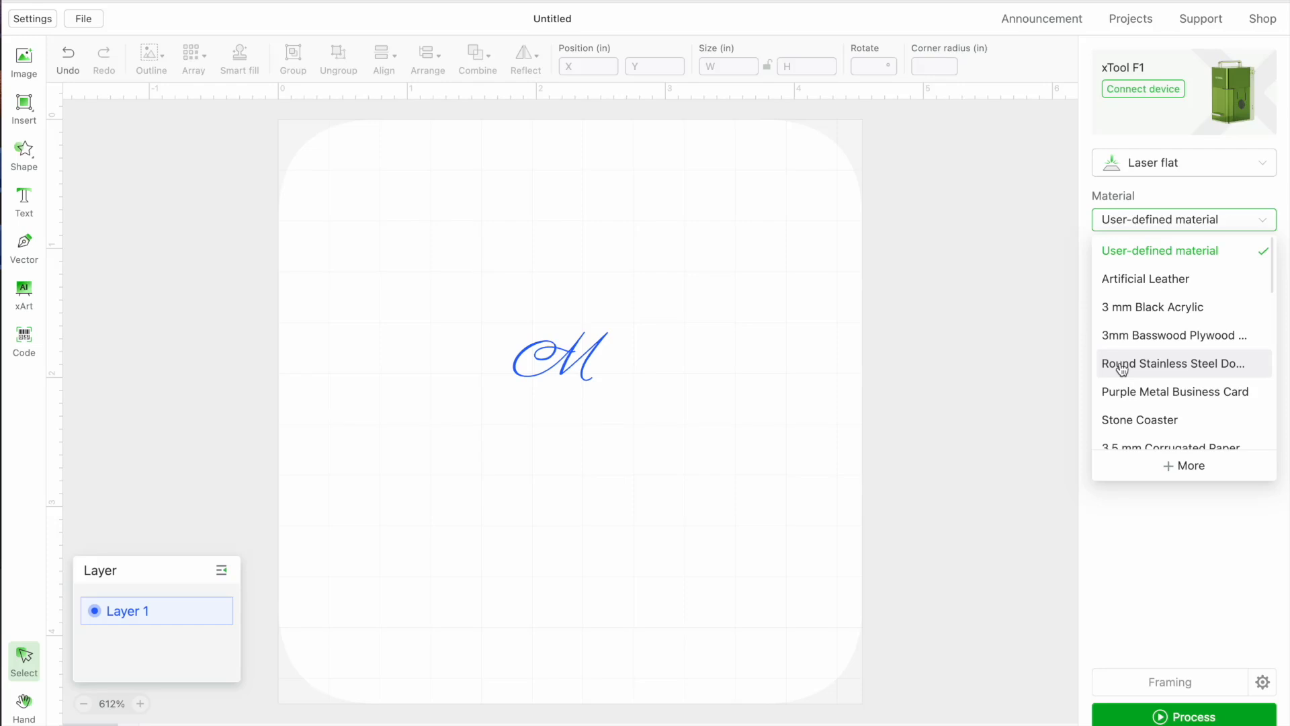
mouse_move(1136, 370)
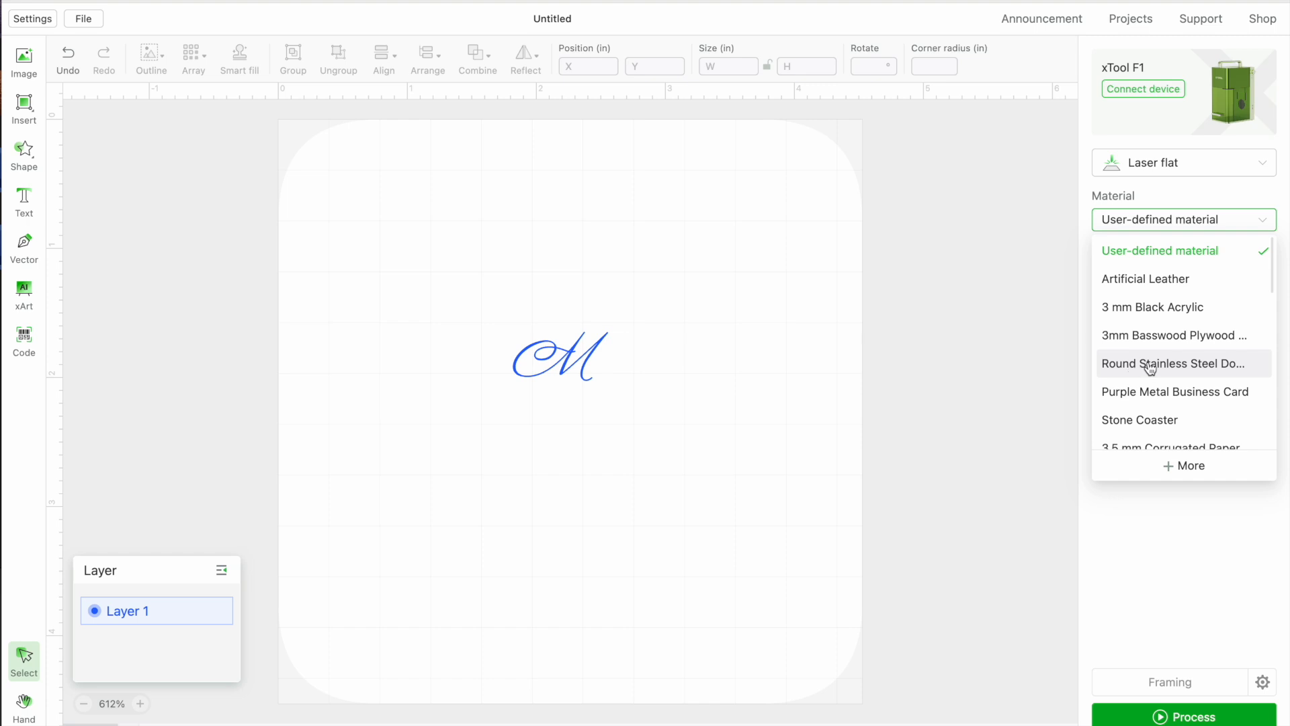
mouse_move(1164, 370)
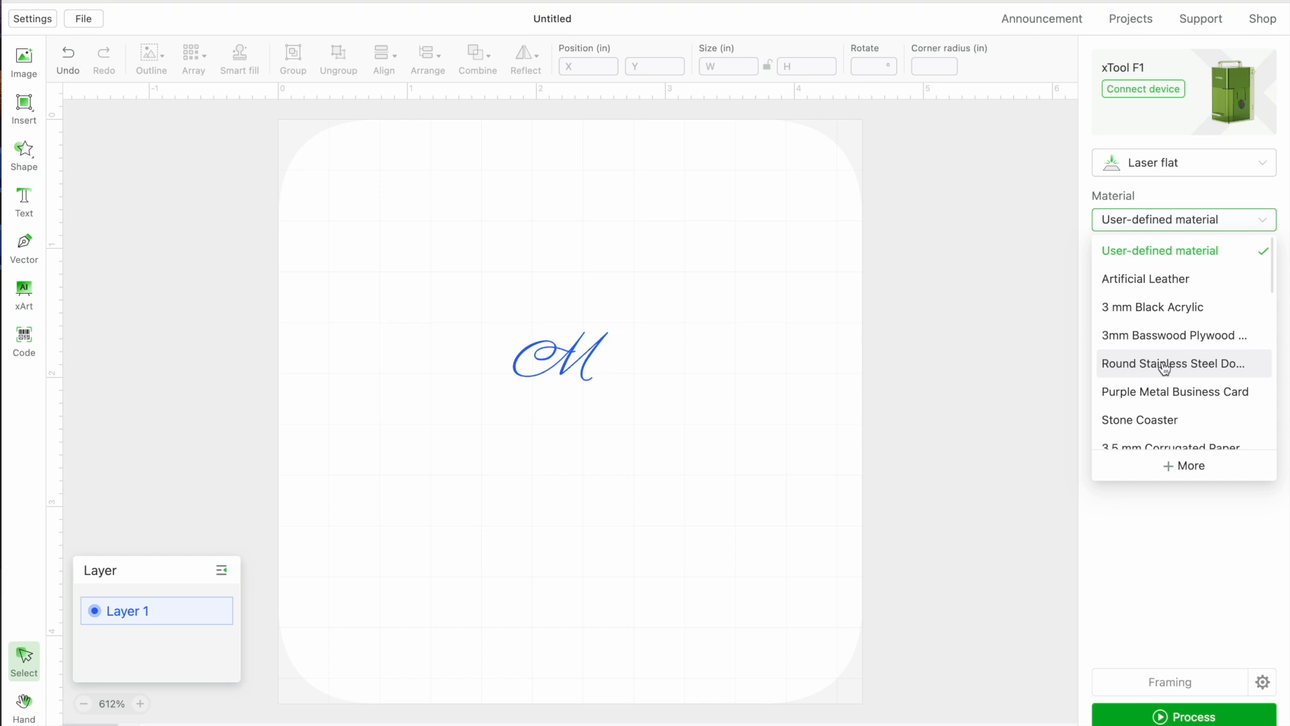
scroll("down", 3)
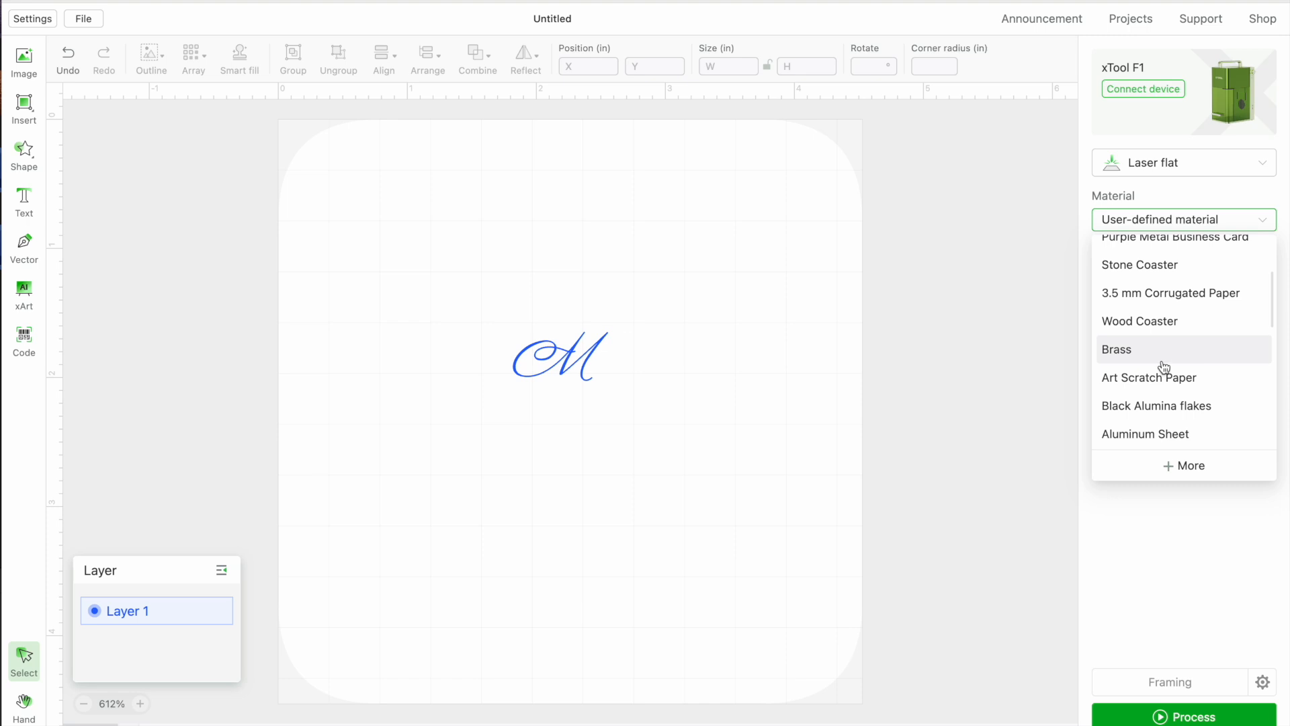
scroll("down", 3)
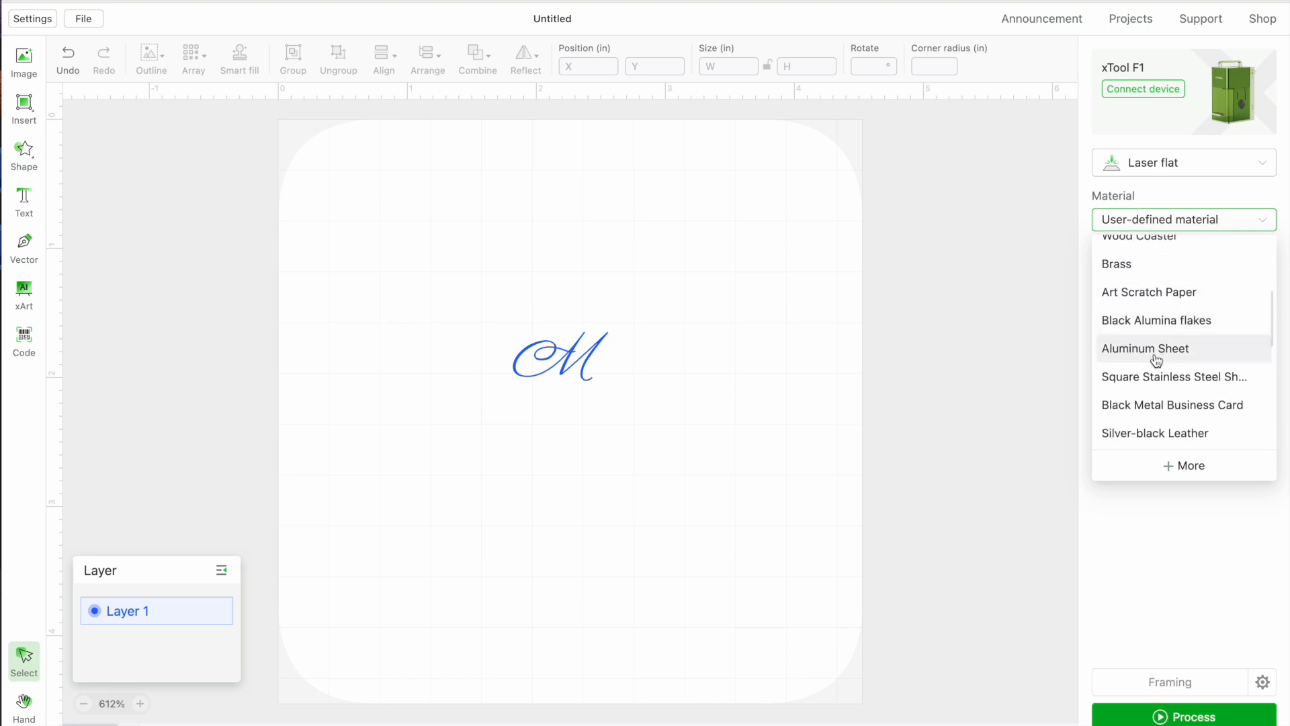
scroll("down", 3)
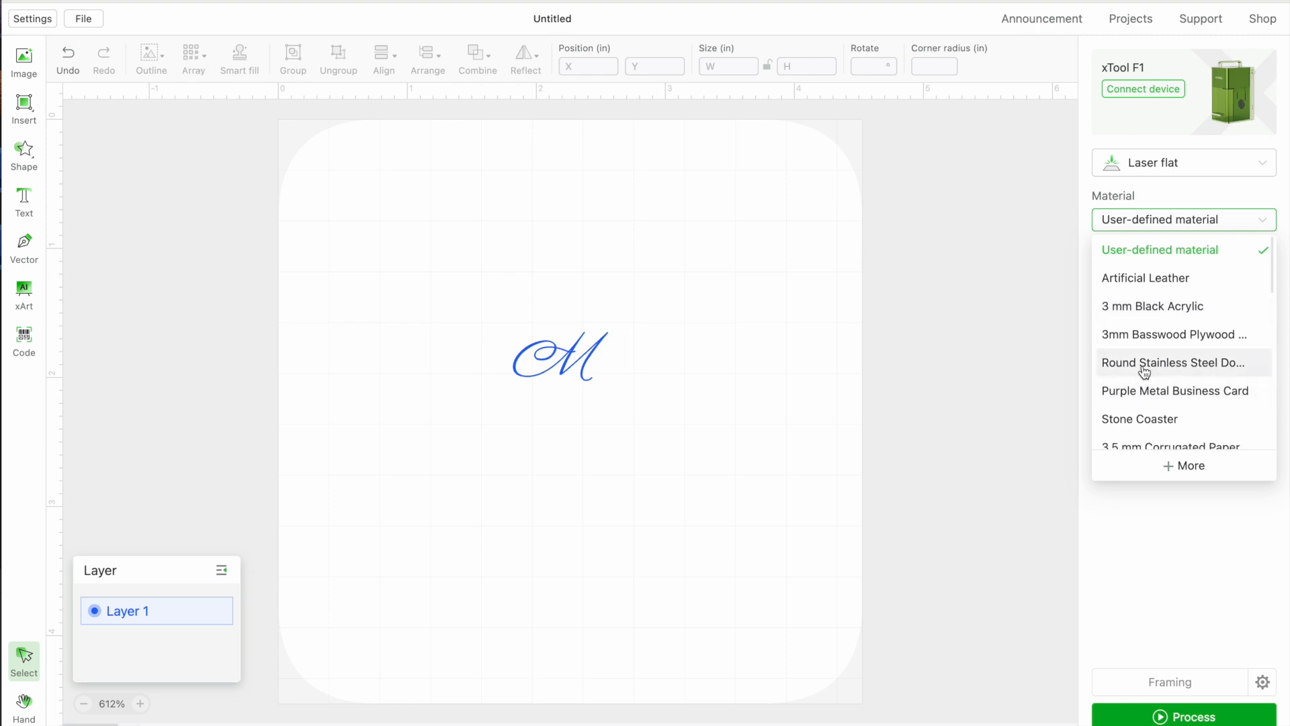
left_click(1171, 363)
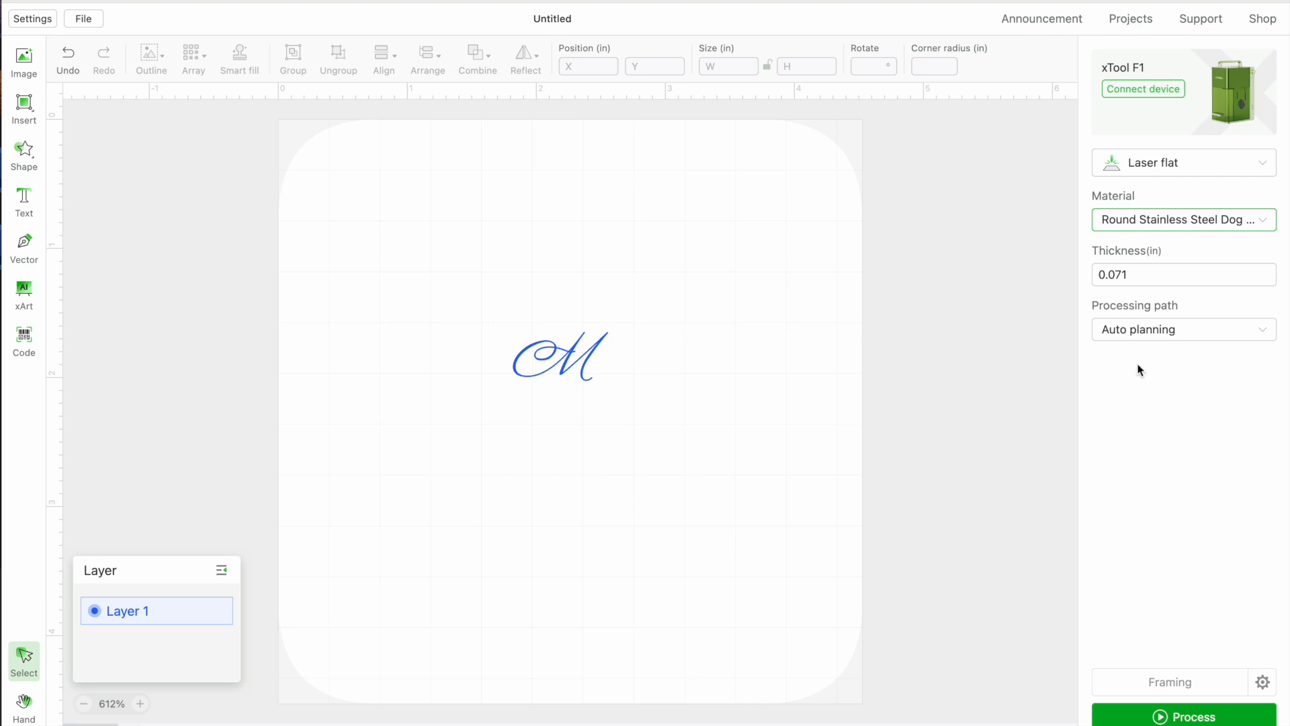
mouse_move(1116, 350)
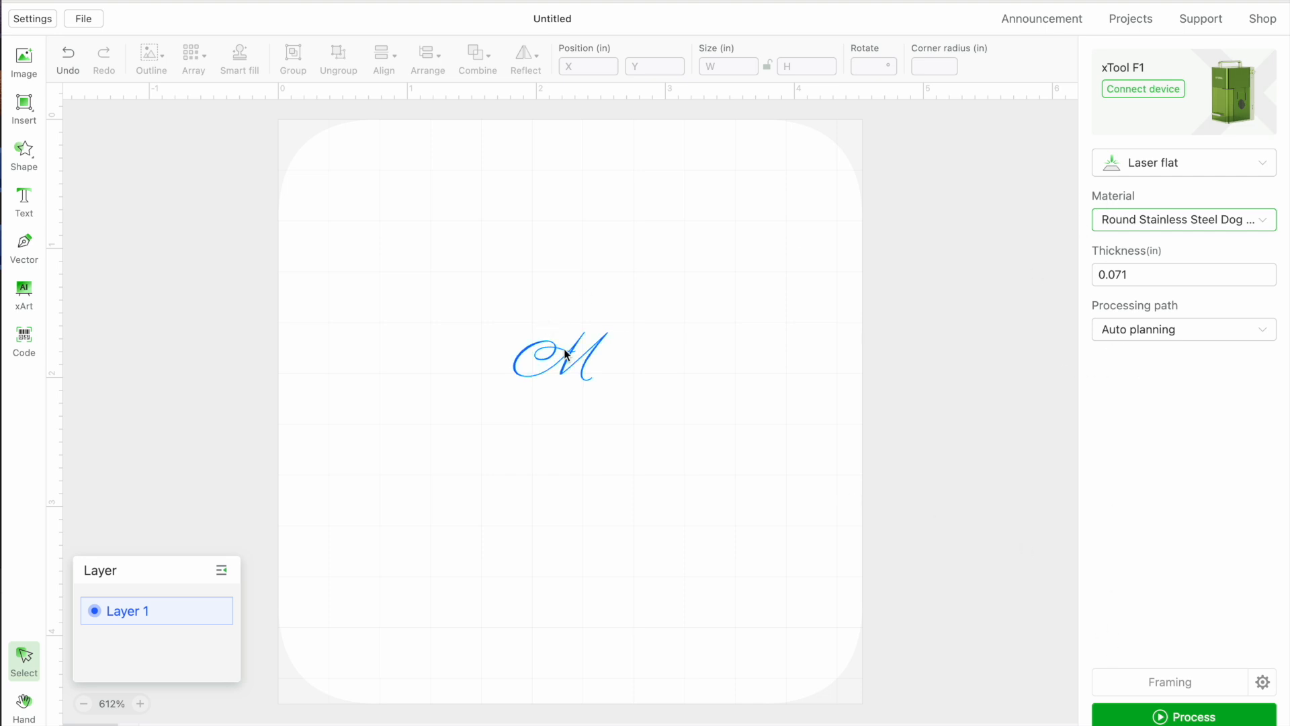
- Review the M's engrave settings, move it slightly down-right and show the process preview
left_click(561, 358)
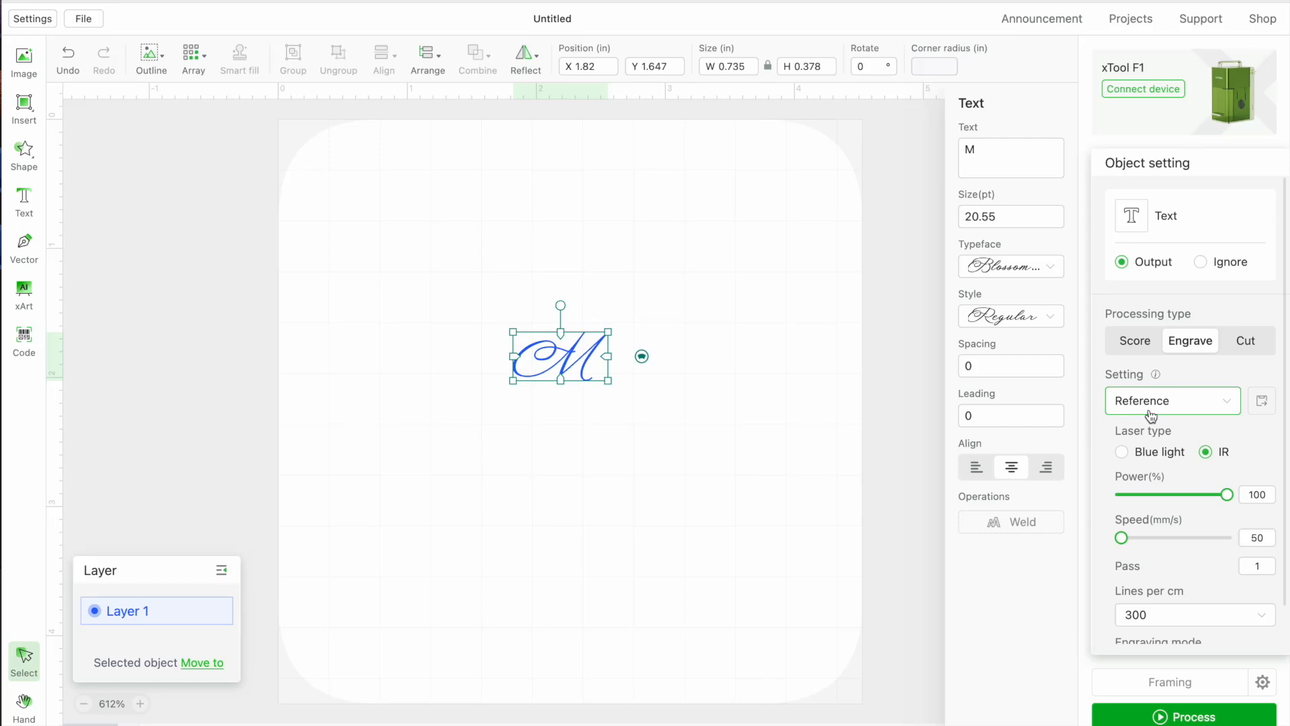
mouse_move(1246, 537)
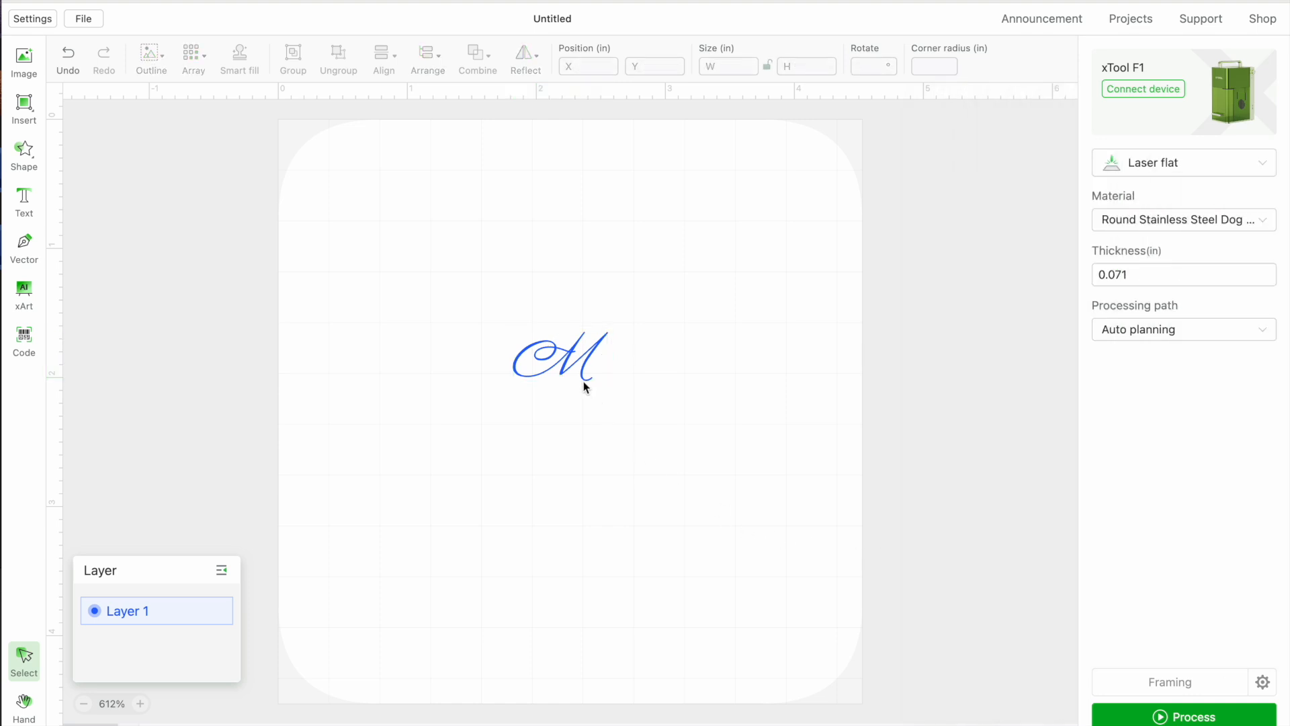
left_click(570, 365)
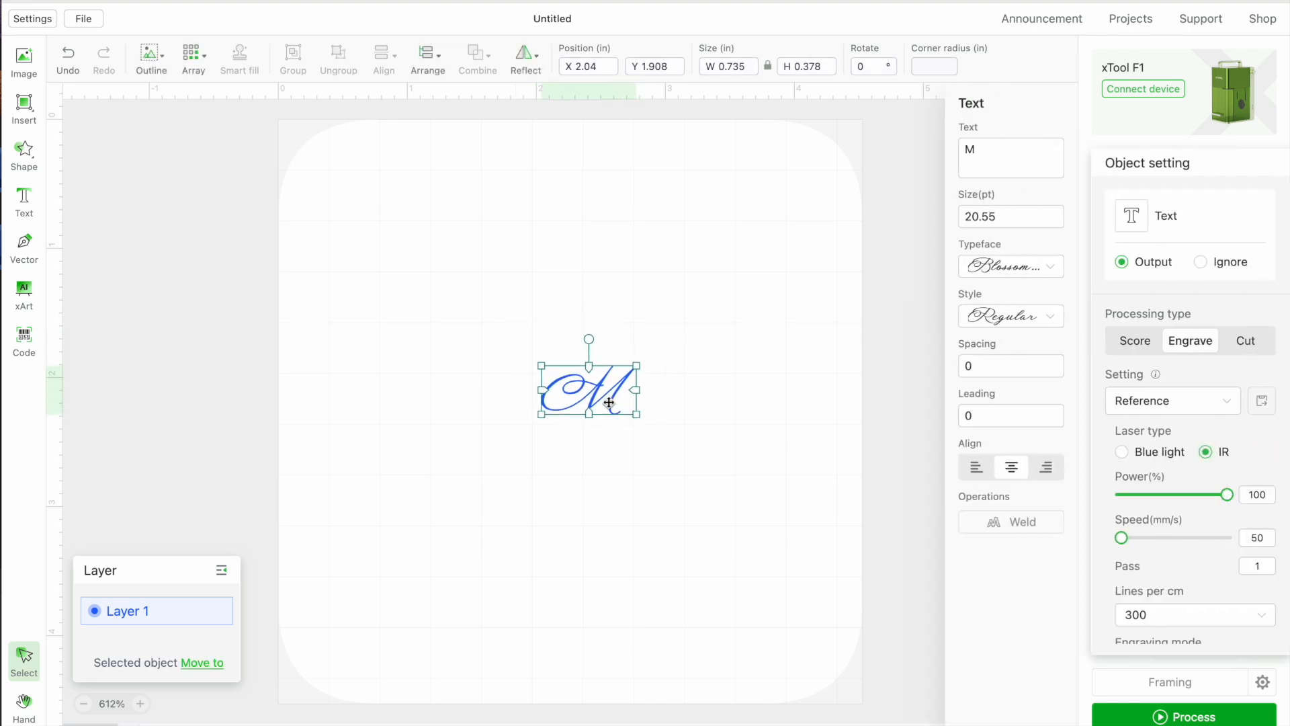
left_click_drag(588, 387, 580, 387)
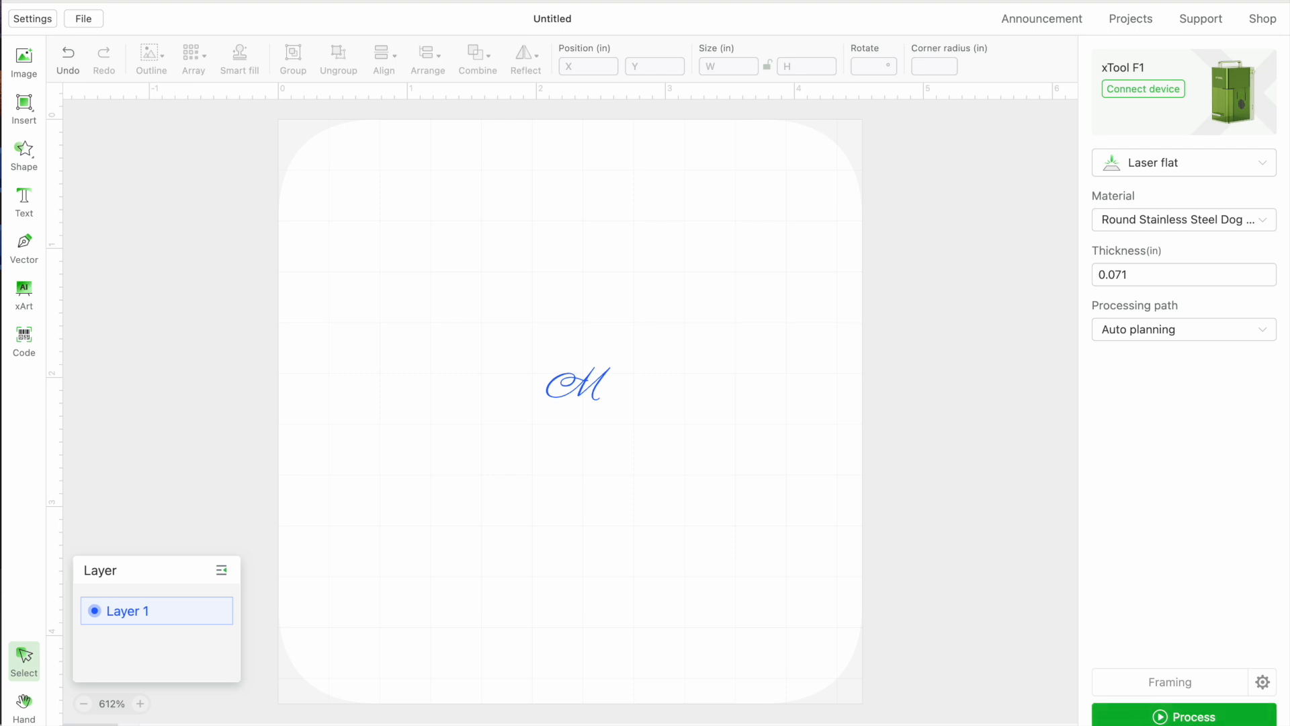
left_click(1186, 717)
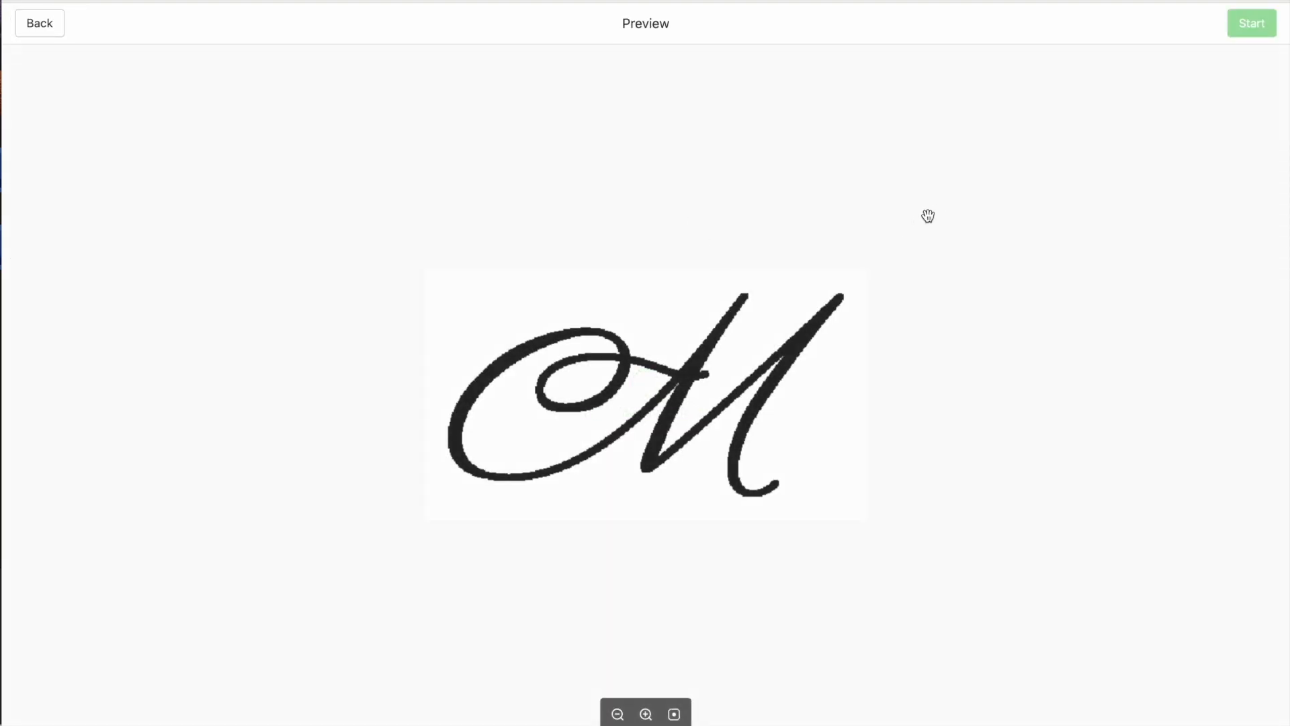